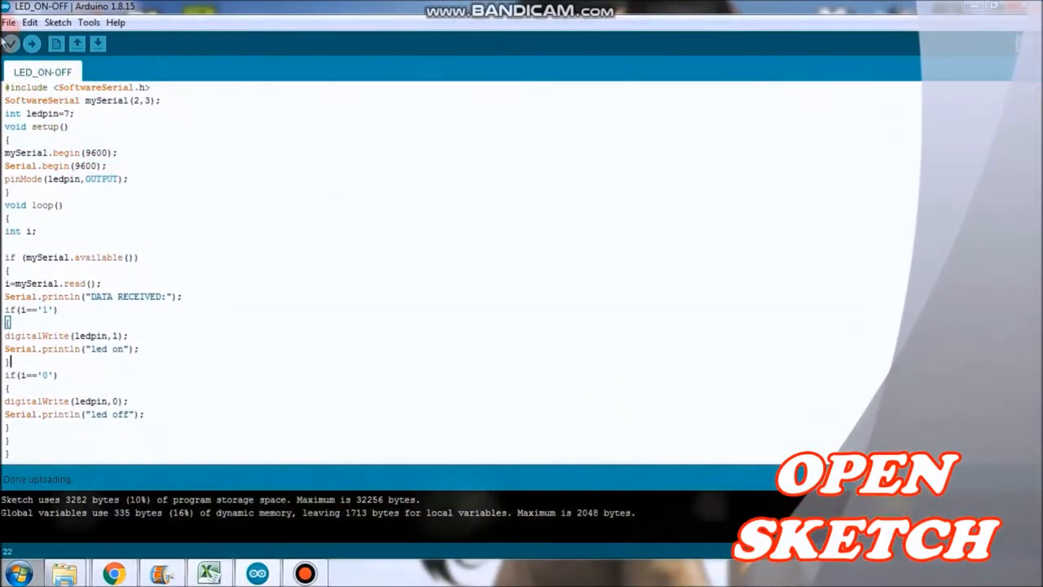
Select the Arduino Uno on COM8, then write text value 1 to the custom characteristic to light the LED
left_click(88, 22)
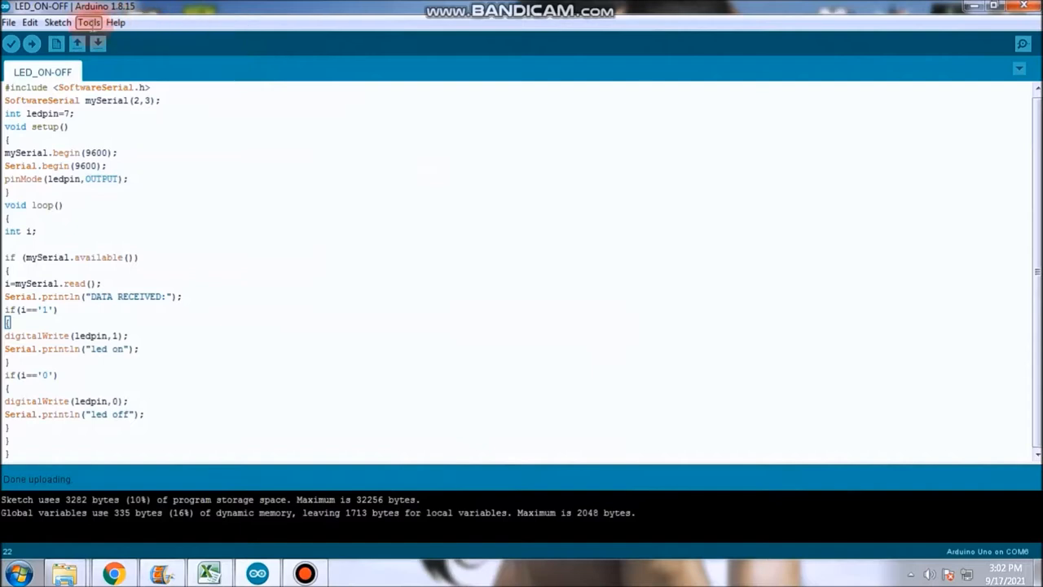
left_click(88, 23)
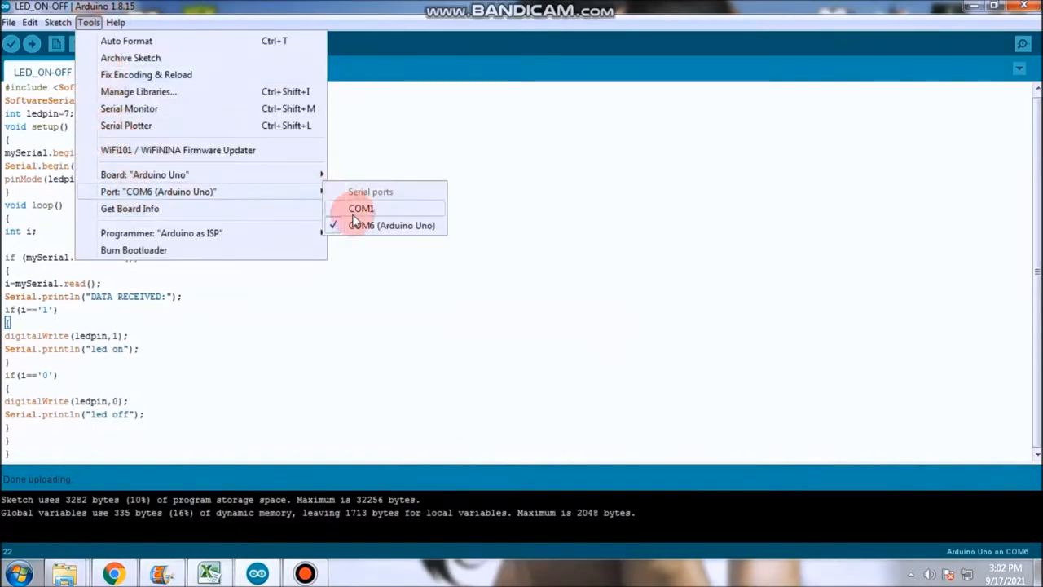
left_click(391, 225)
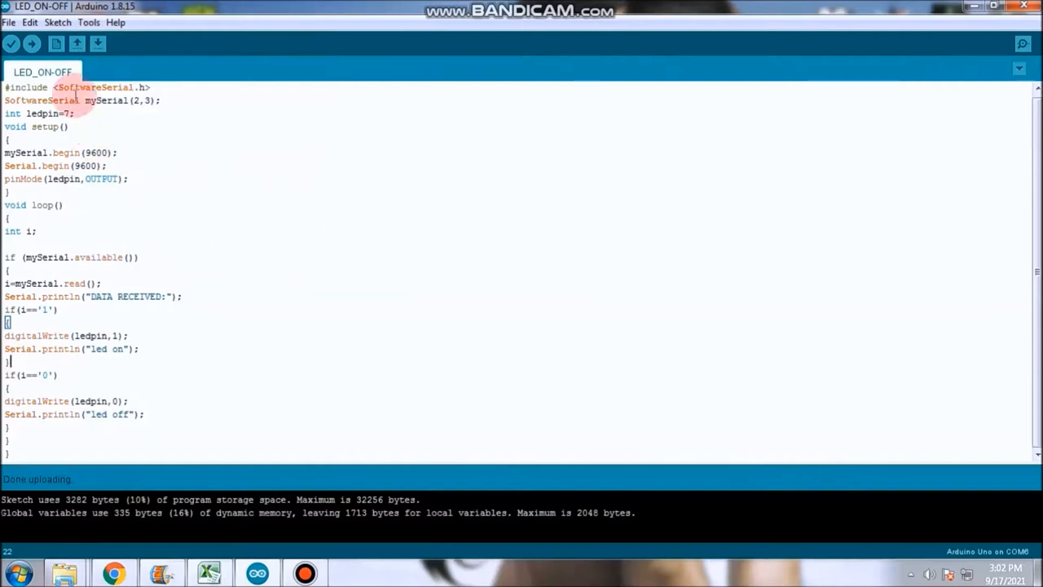
left_click(31, 42)
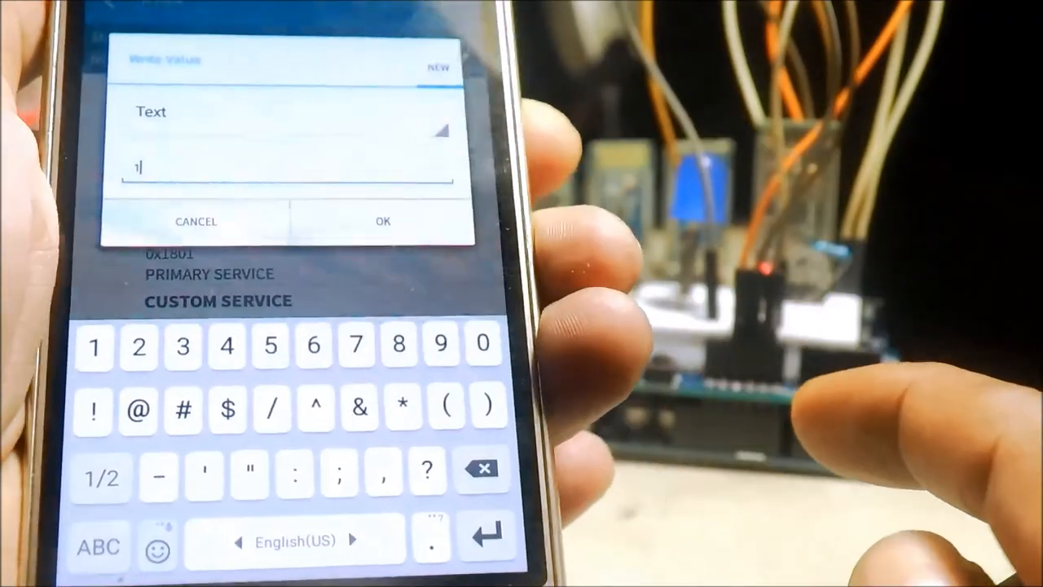
left_click(382, 222)
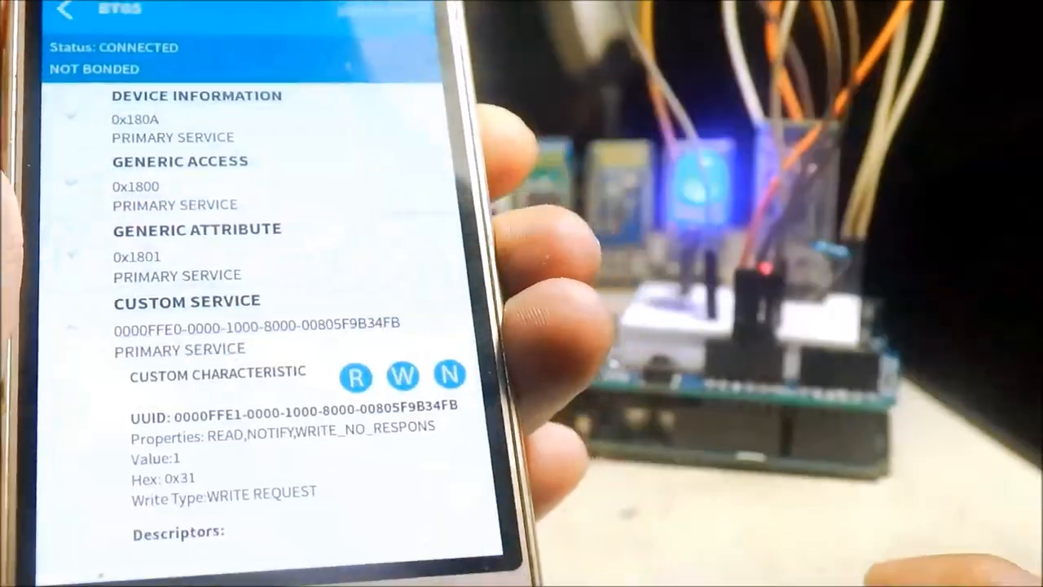